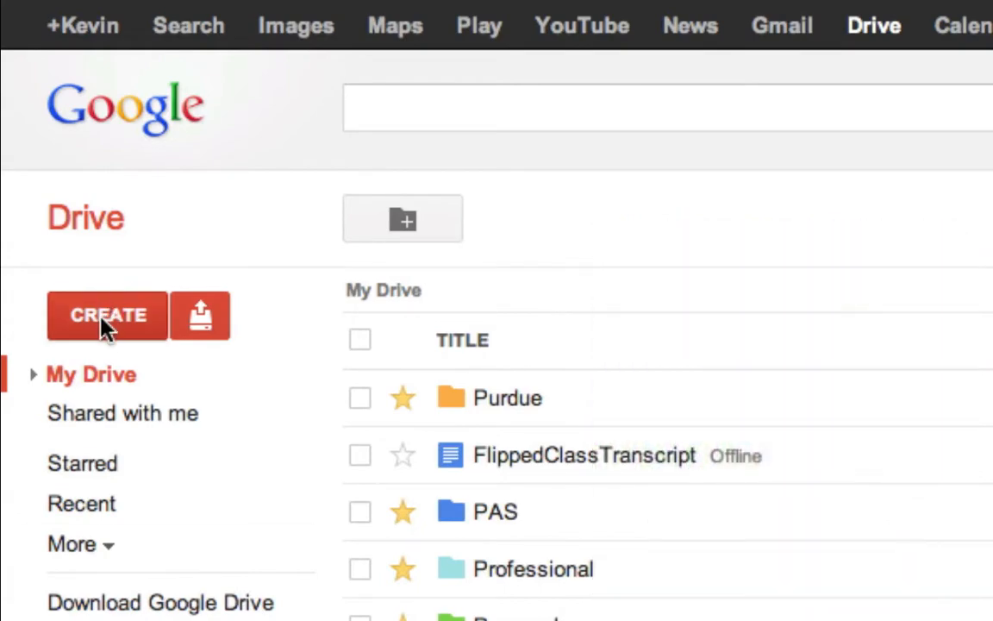
# - Create a new blank form from the Google Drive CREATE menu
pyautogui.click(107, 316)
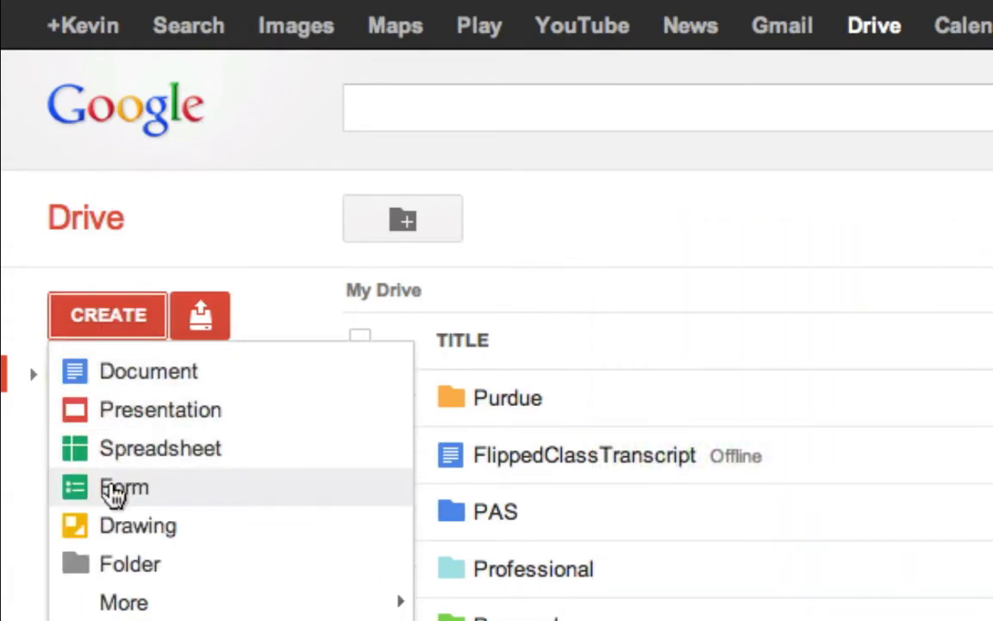
pyautogui.click(124, 488)
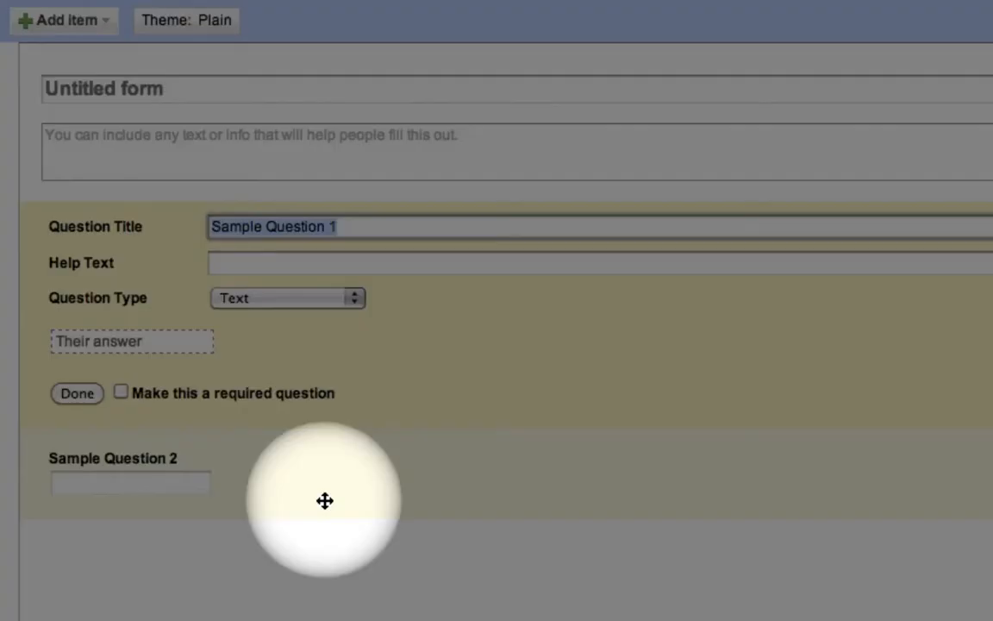
pyautogui.moveTo(156, 103)
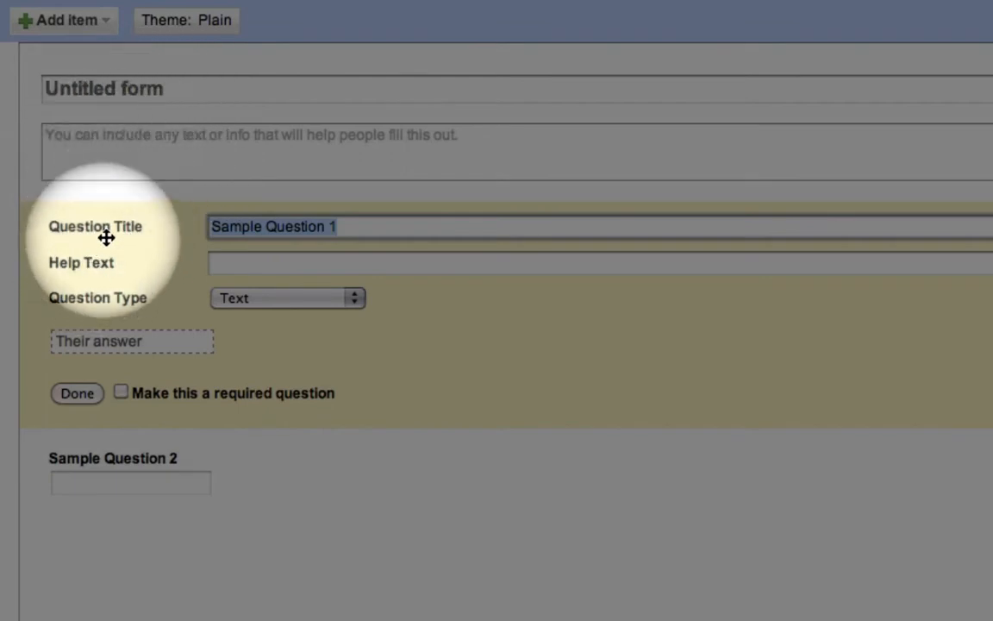
pyautogui.moveTo(207, 234)
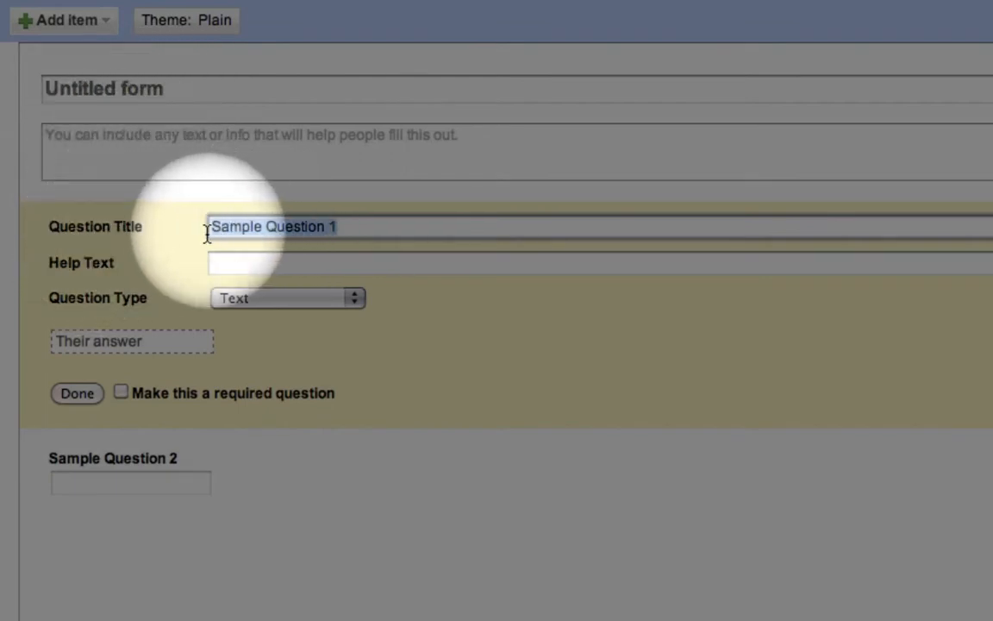
pyautogui.moveTo(113, 274)
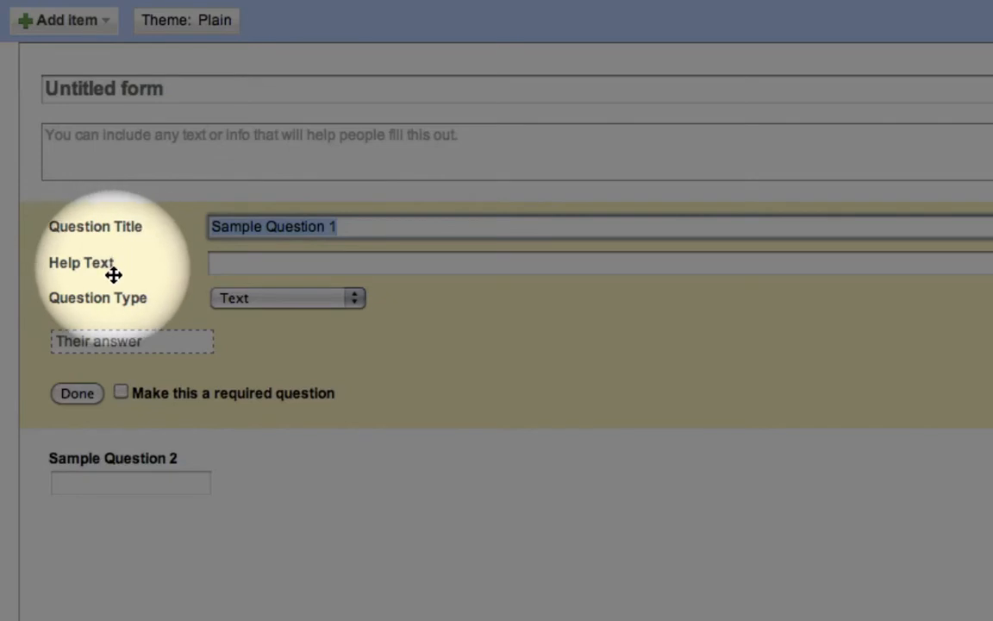
pyautogui.moveTo(110, 315)
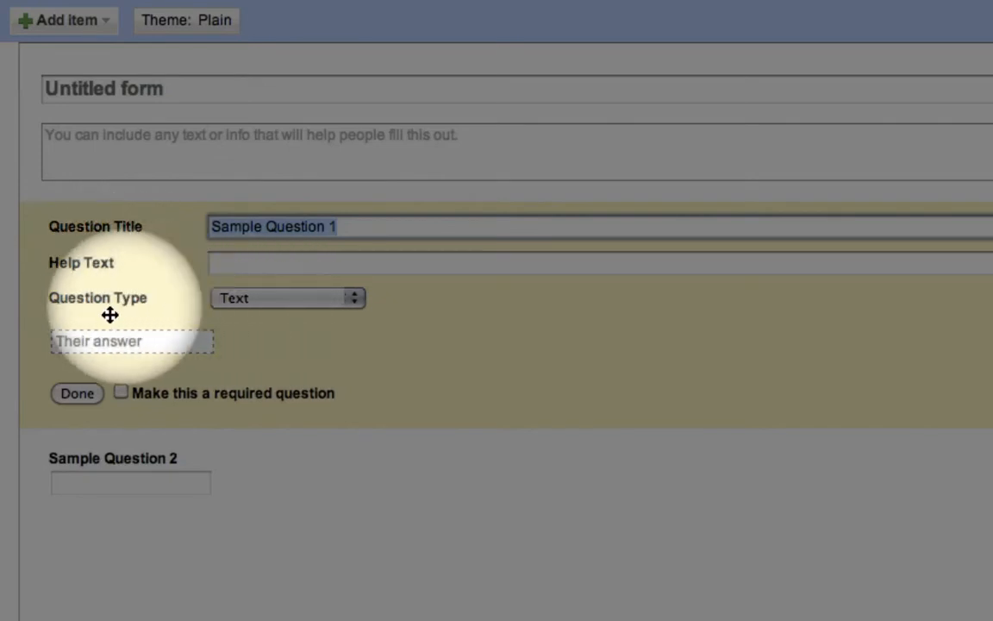
pyautogui.moveTo(87, 410)
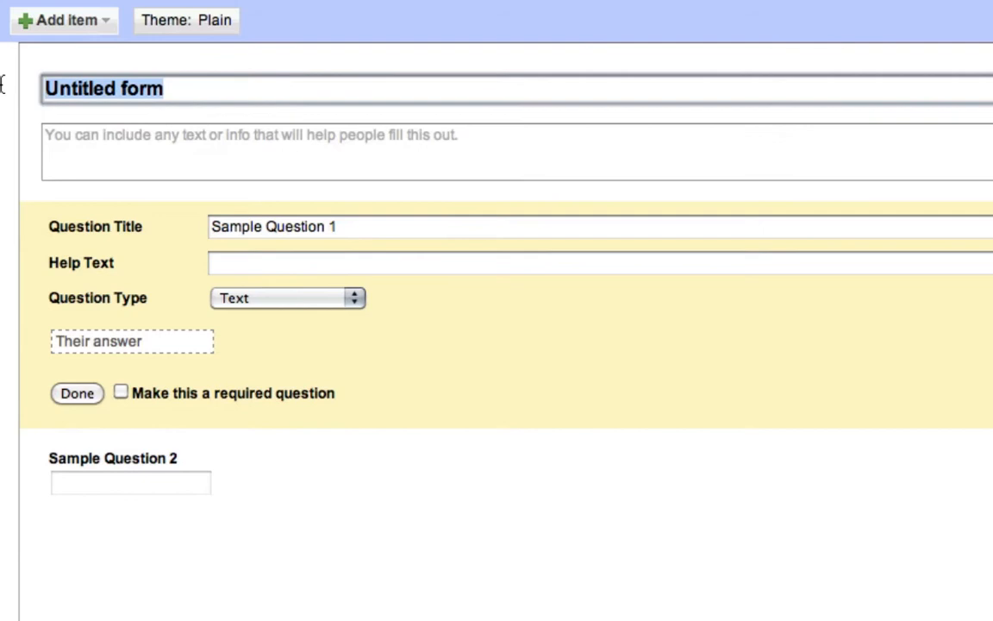
# - Title the form 'Video Questions' with directions 'Please watch the video and answer the questions.'
pyautogui.write('Video Questions')
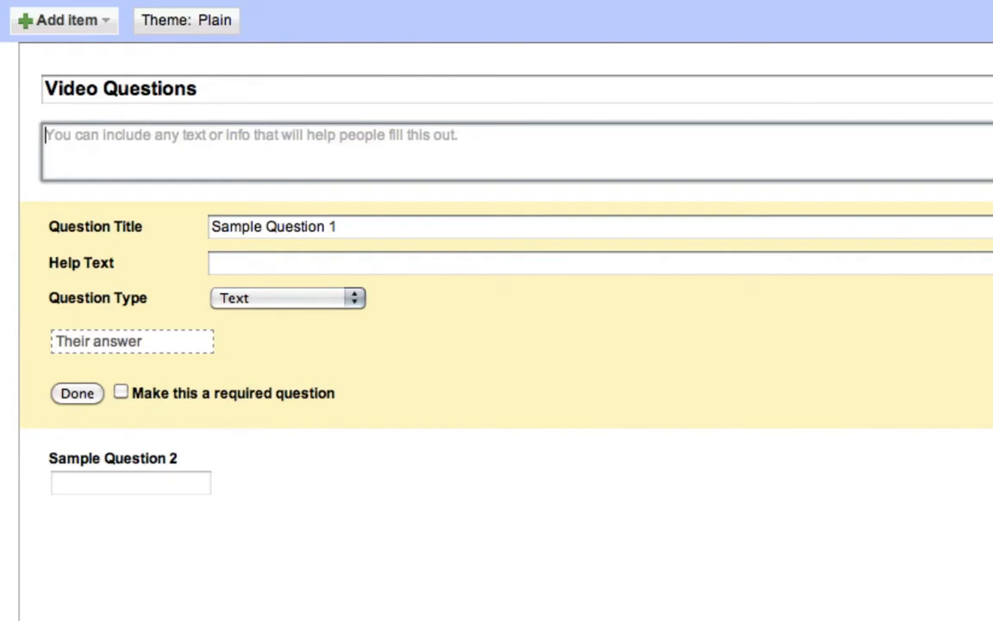
pyautogui.write('Please wat')
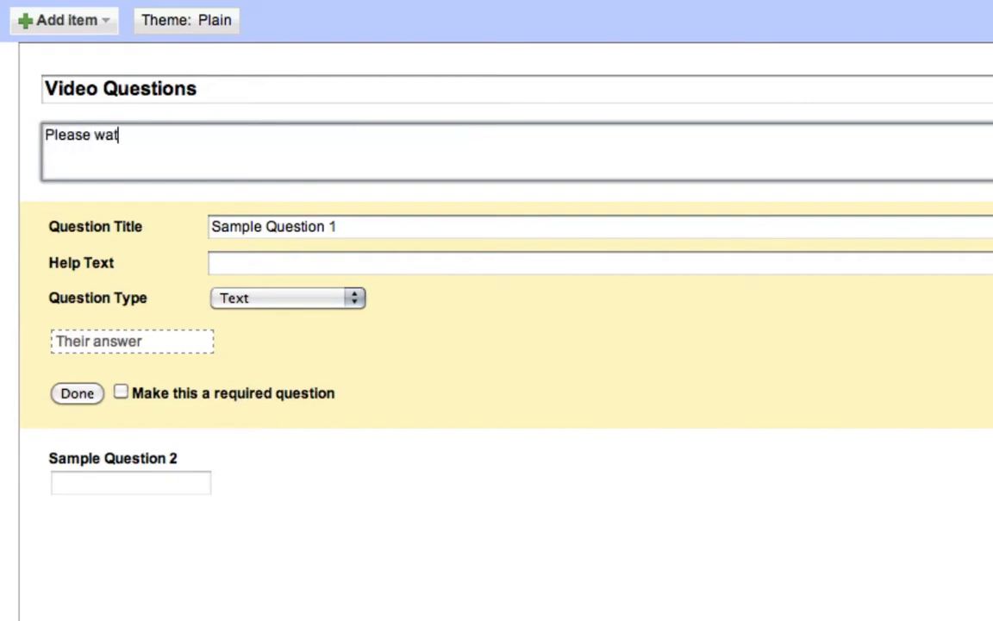
pyautogui.write('ch the vid')
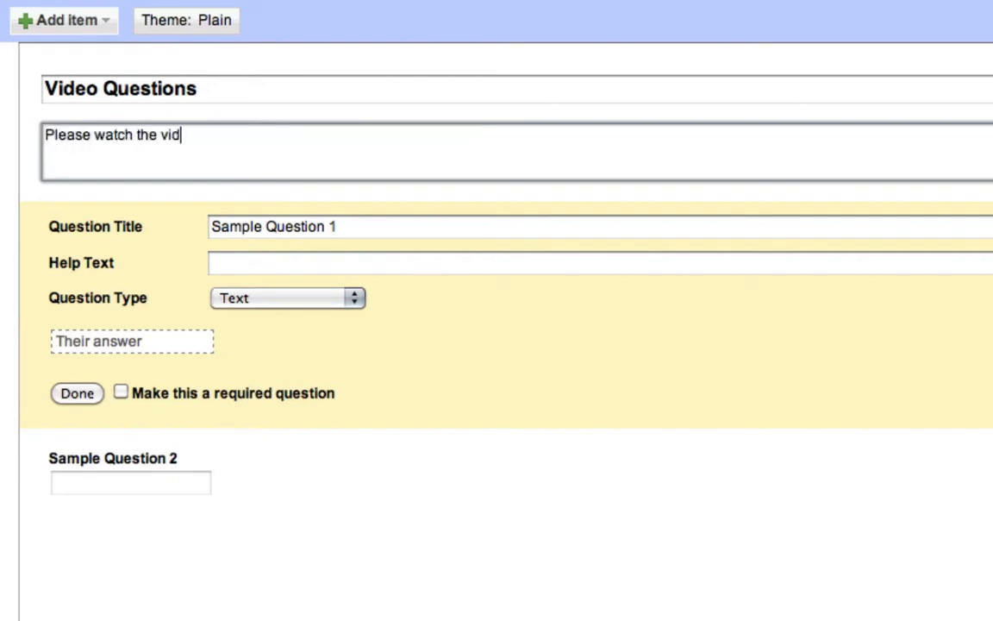
pyautogui.write('eo and answer')
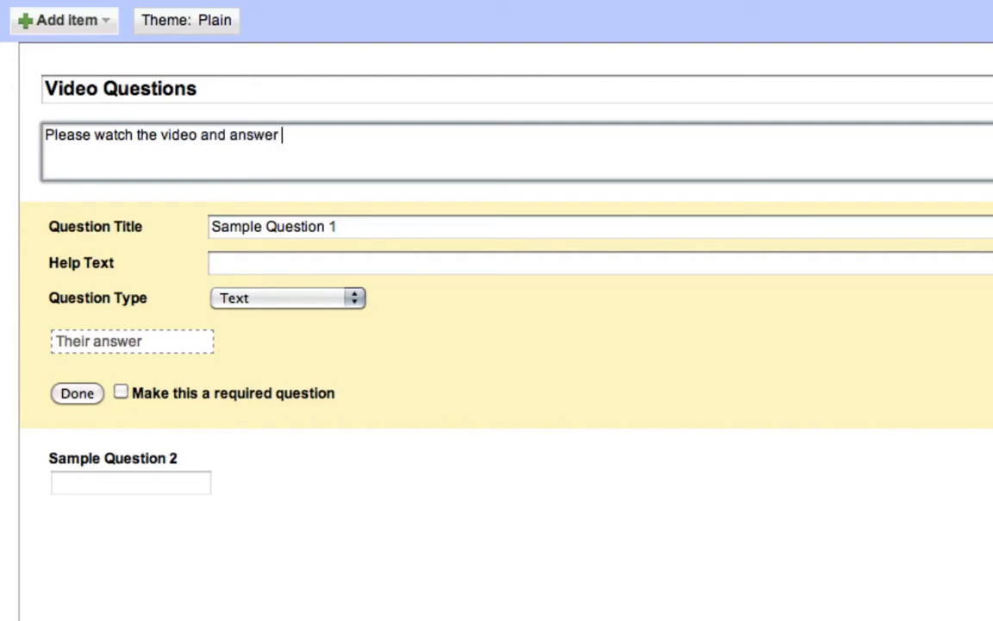
pyautogui.write('the questions.')
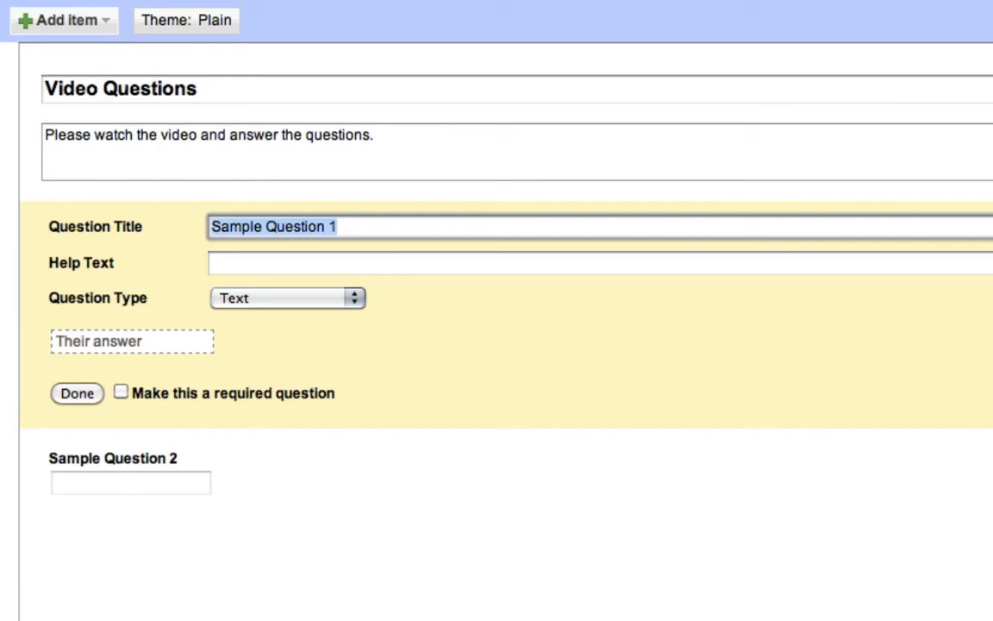
# - Replace Sample Question 1 with 'Please Type your name.' and mark it required
pyautogui.press('Delete')
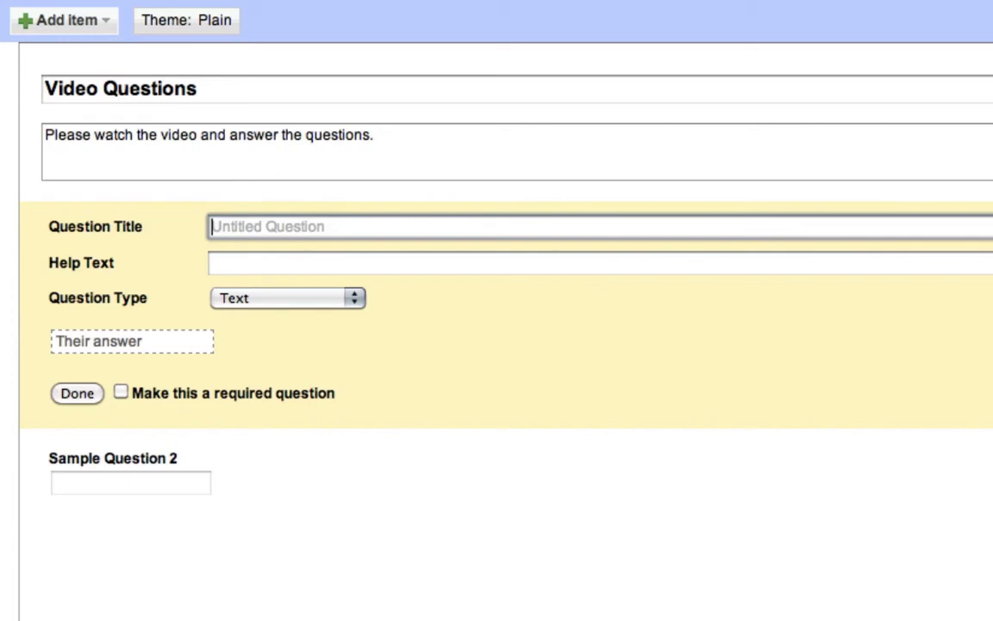
pyautogui.write('Please Type your')
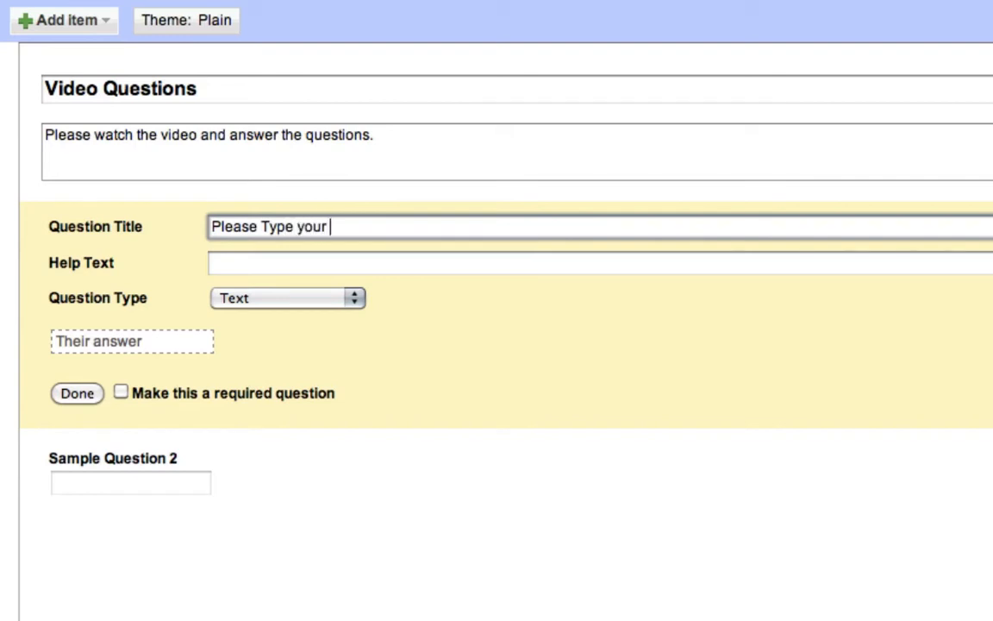
pyautogui.write('name.')
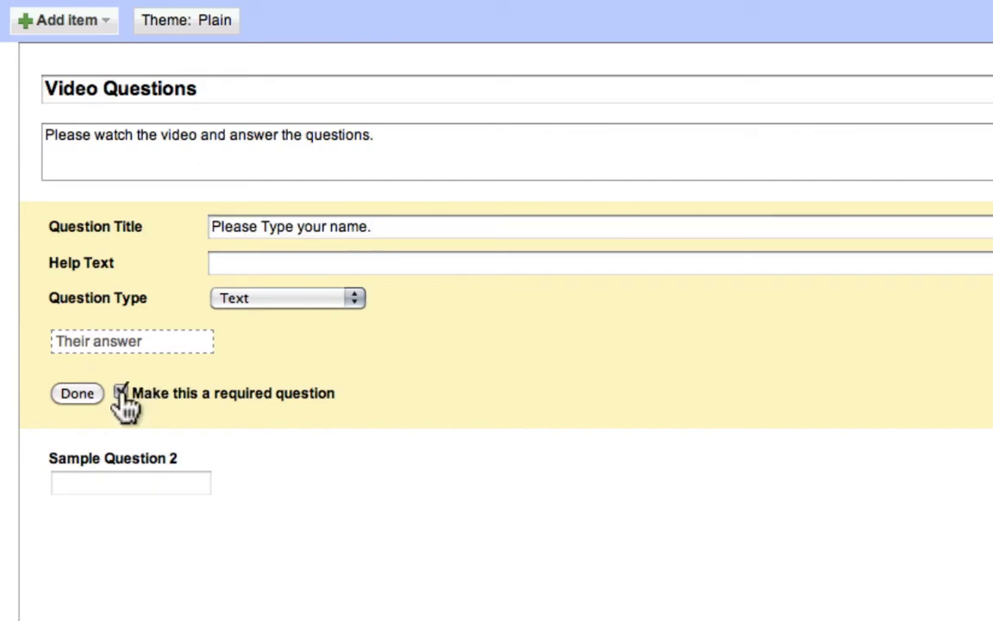
pyautogui.click(76, 394)
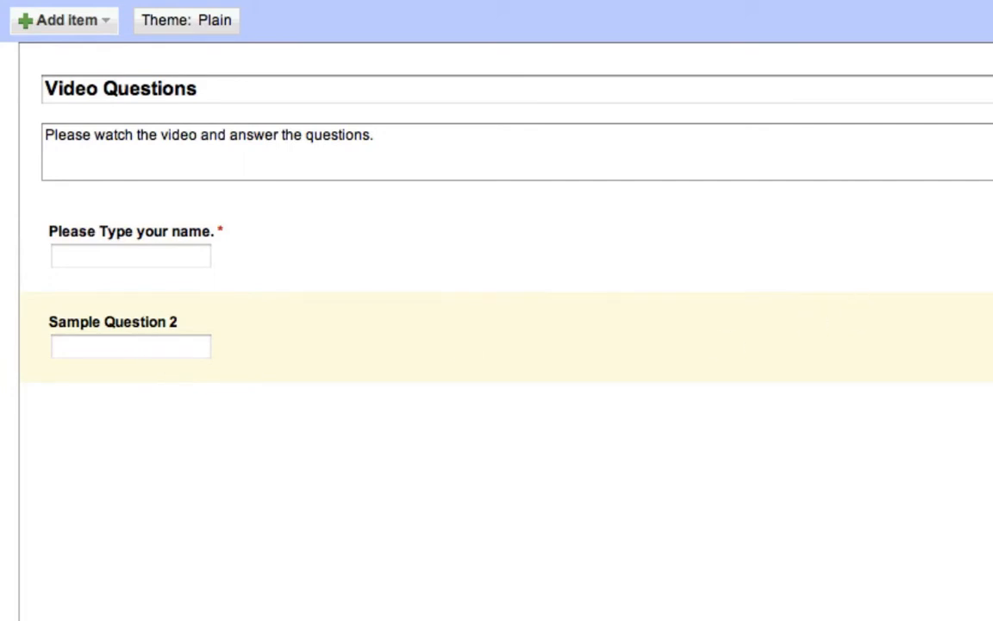
pyautogui.click(113, 323)
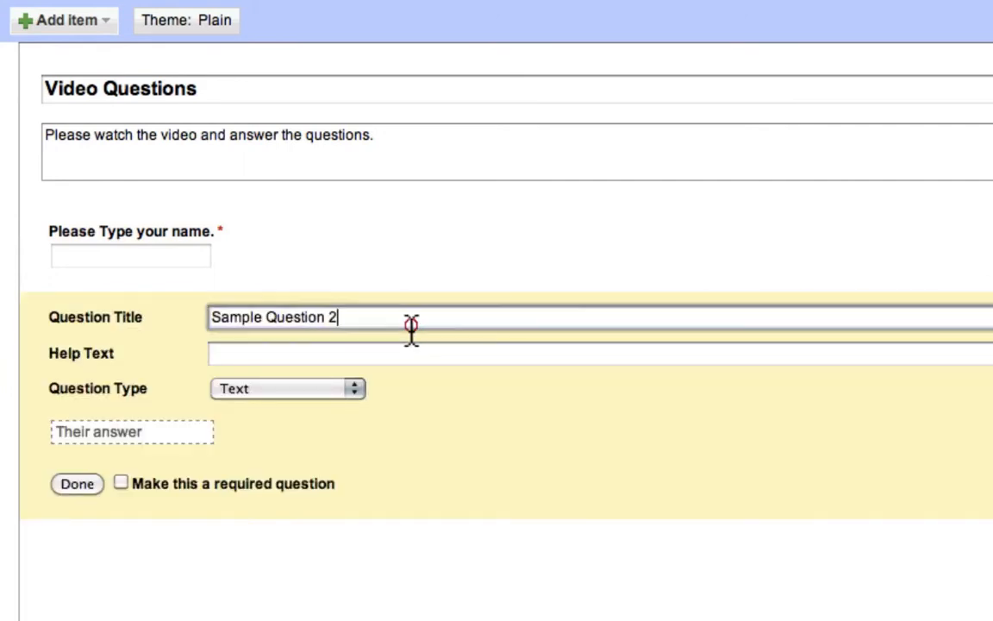
# - Title the second question 'What symbol do we use for adding?'
pyautogui.write('W')
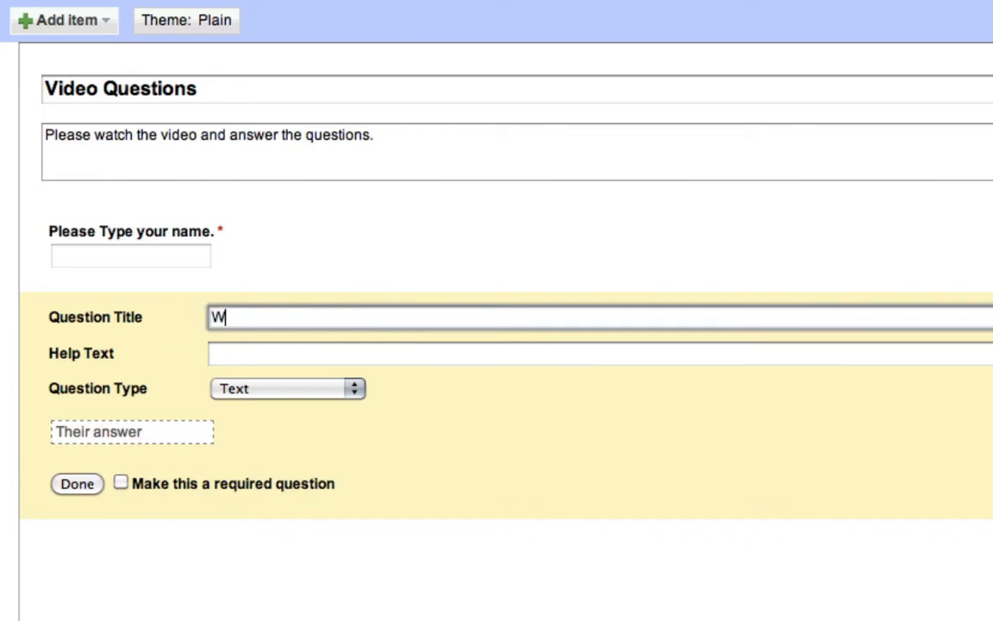
pyautogui.write('hat symbol do we')
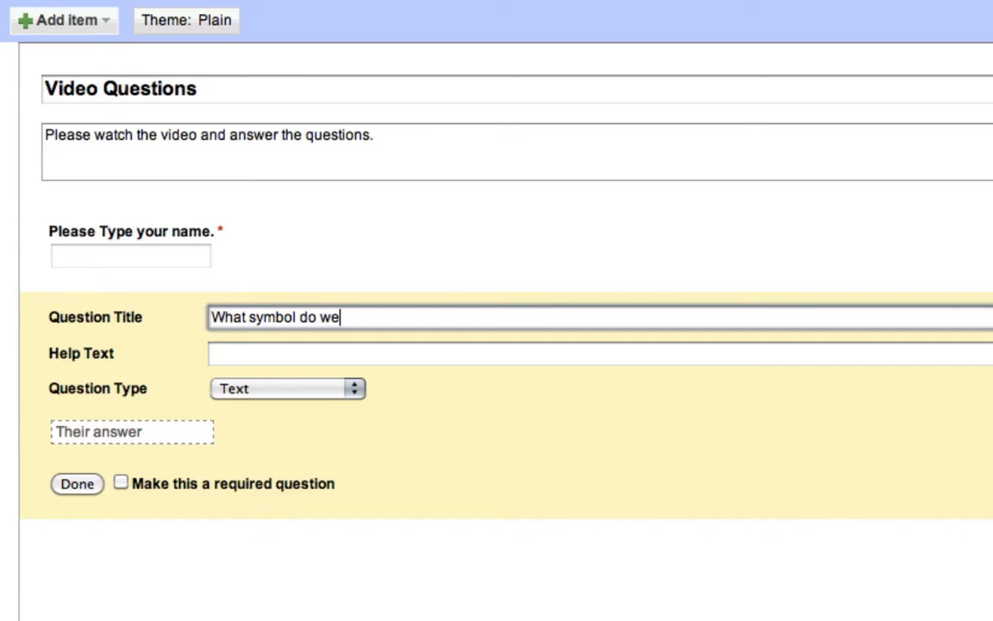
pyautogui.write('use for')
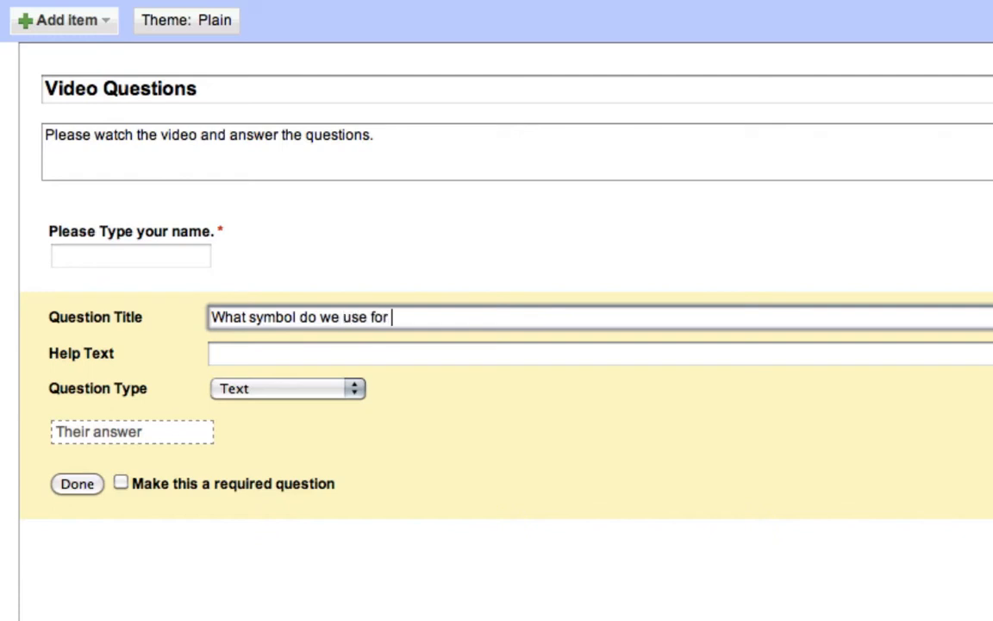
pyautogui.write('adding?')
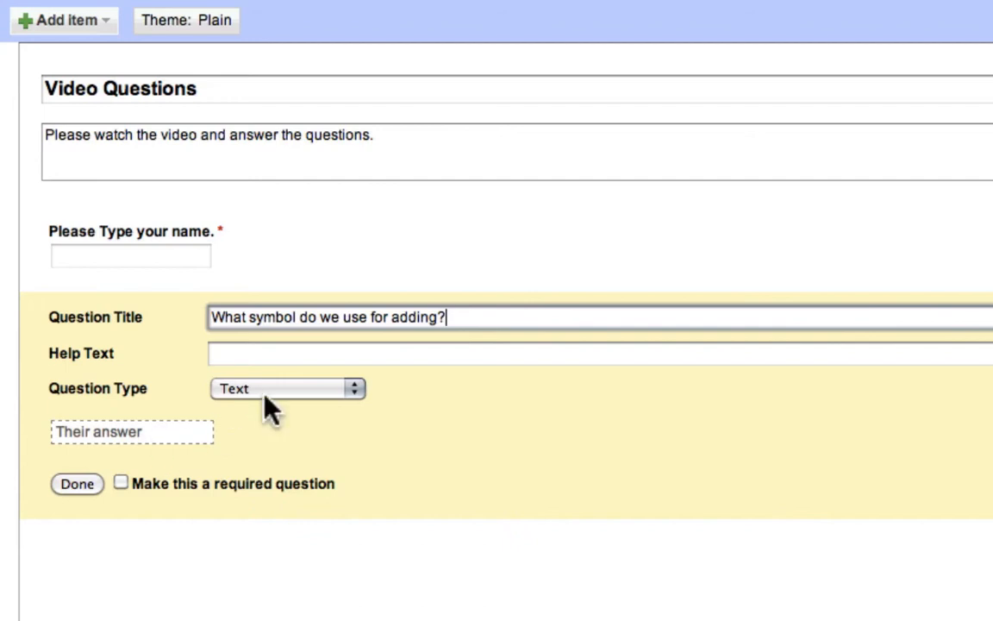
# - Make the adding question multiple choice and enter '+' as an answer choice
pyautogui.click(286, 389)
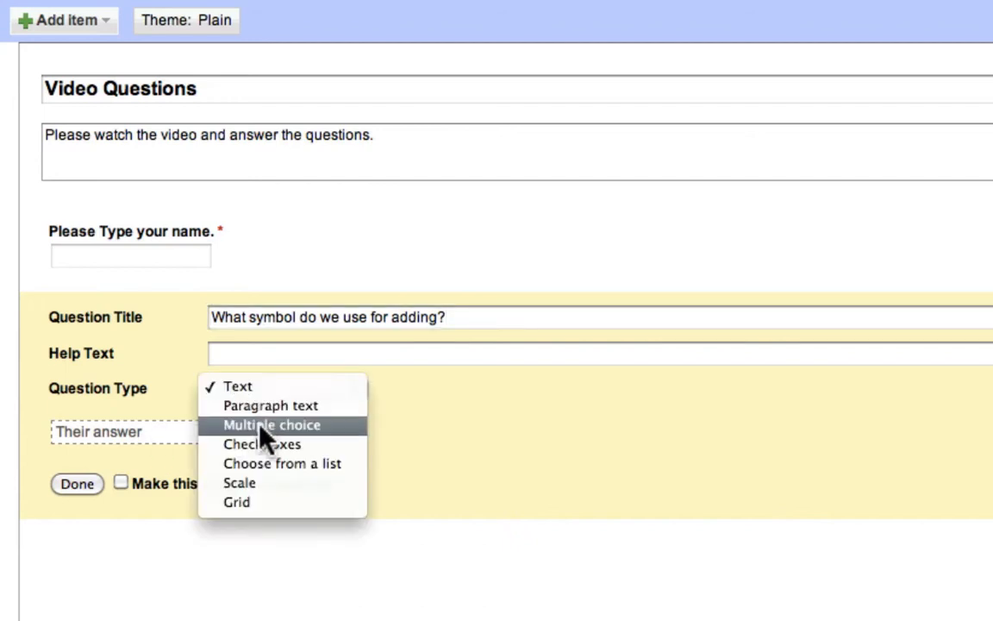
pyautogui.click(271, 425)
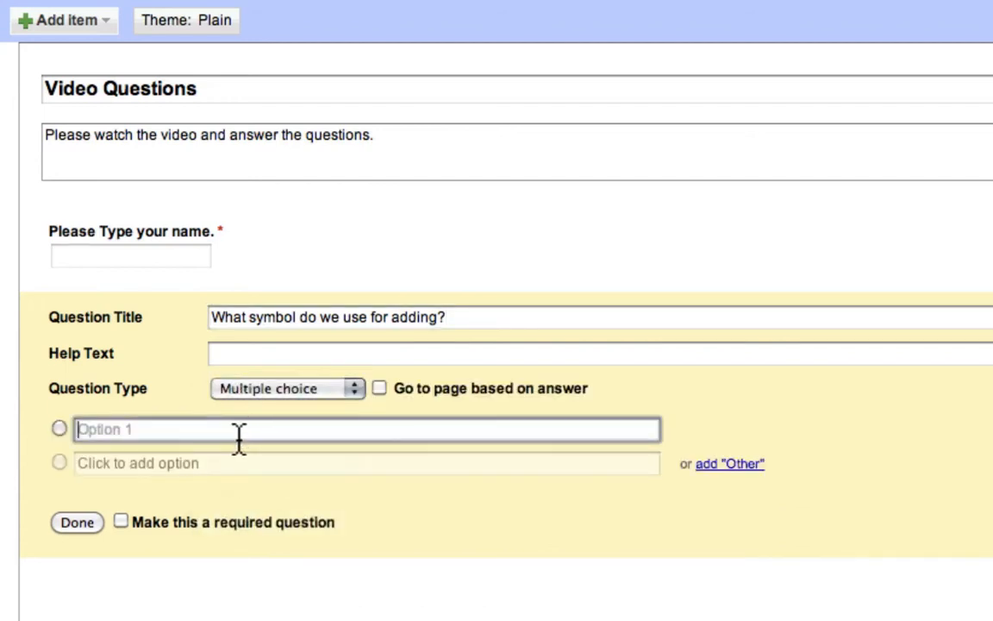
pyautogui.write('+')
pyautogui.click(367, 463)
pyautogui.write('-')
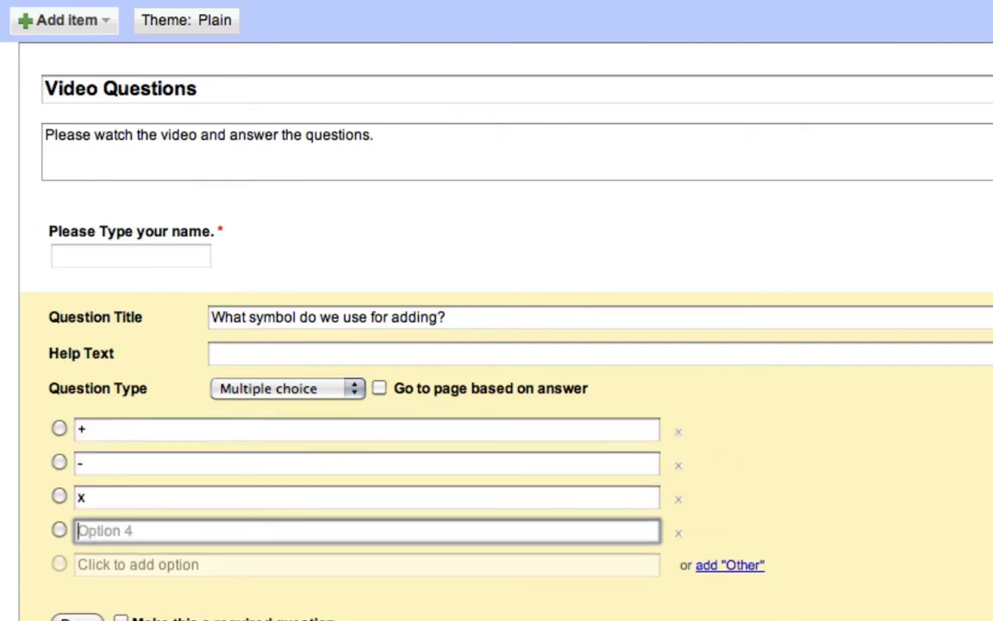
pyautogui.write('+')
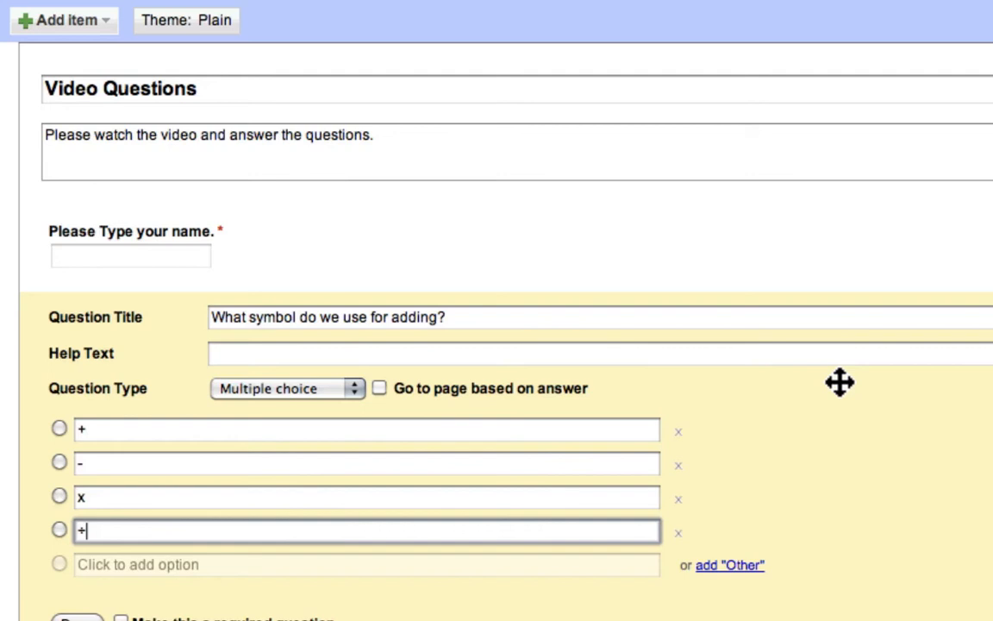
pyautogui.moveTo(128, 509)
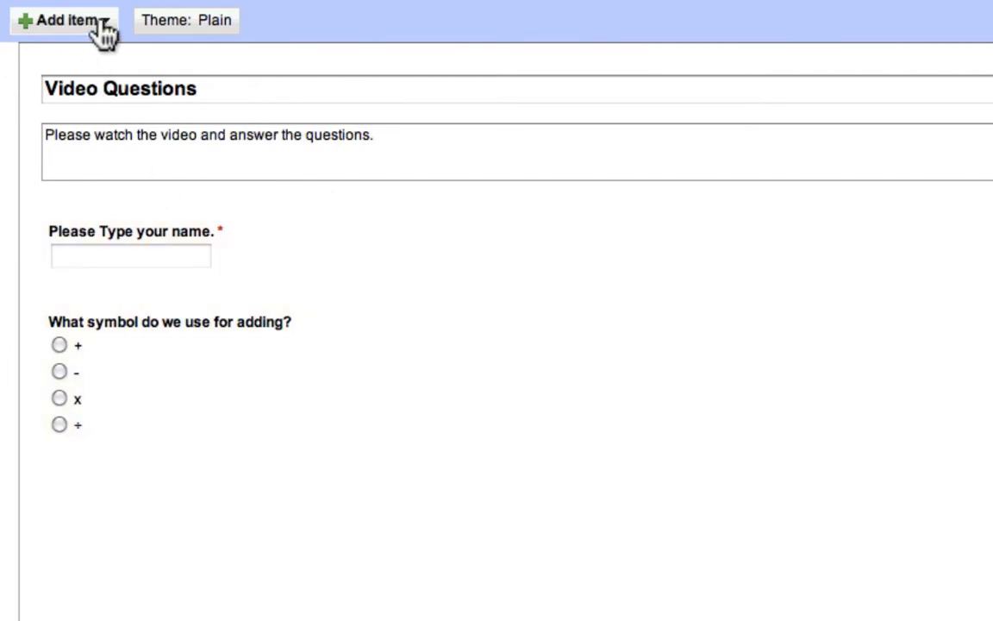
# - Add a paragraph-text question 'Explain the process for adding large numbers.' and finish editing it
pyautogui.click(62, 20)
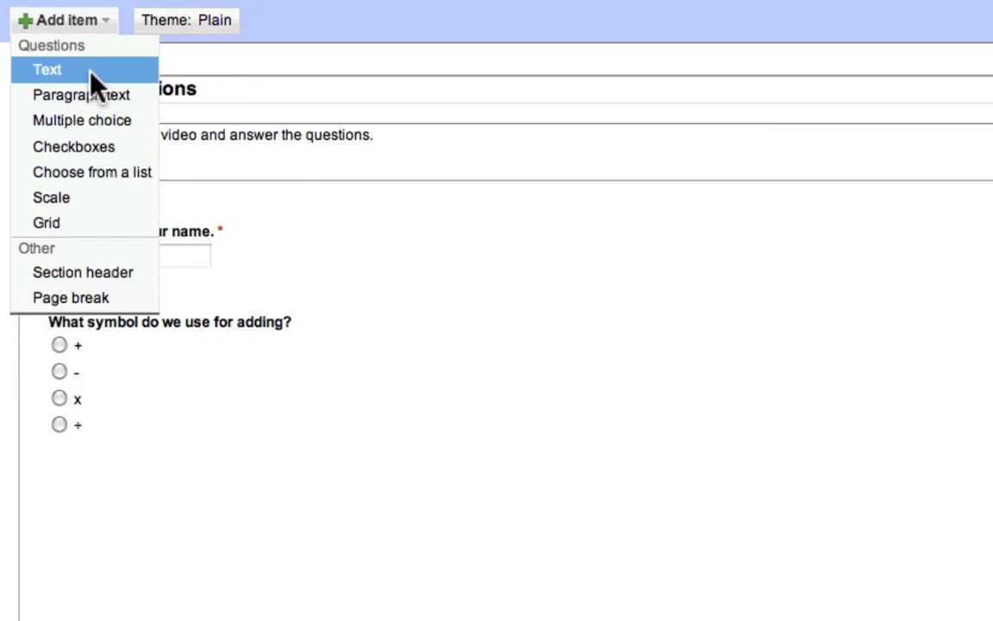
pyautogui.moveTo(84, 106)
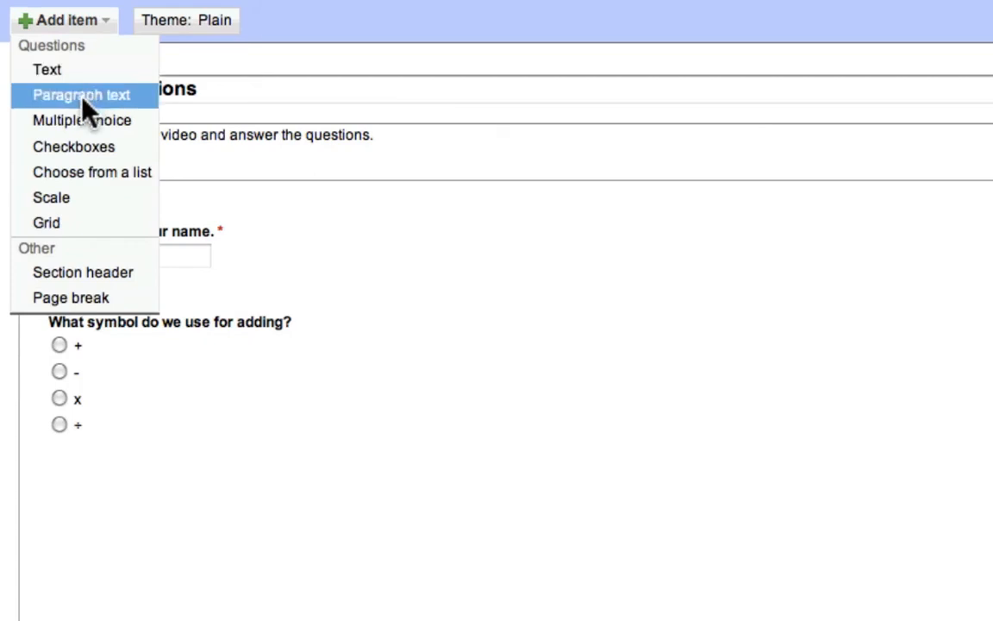
pyautogui.click(81, 94)
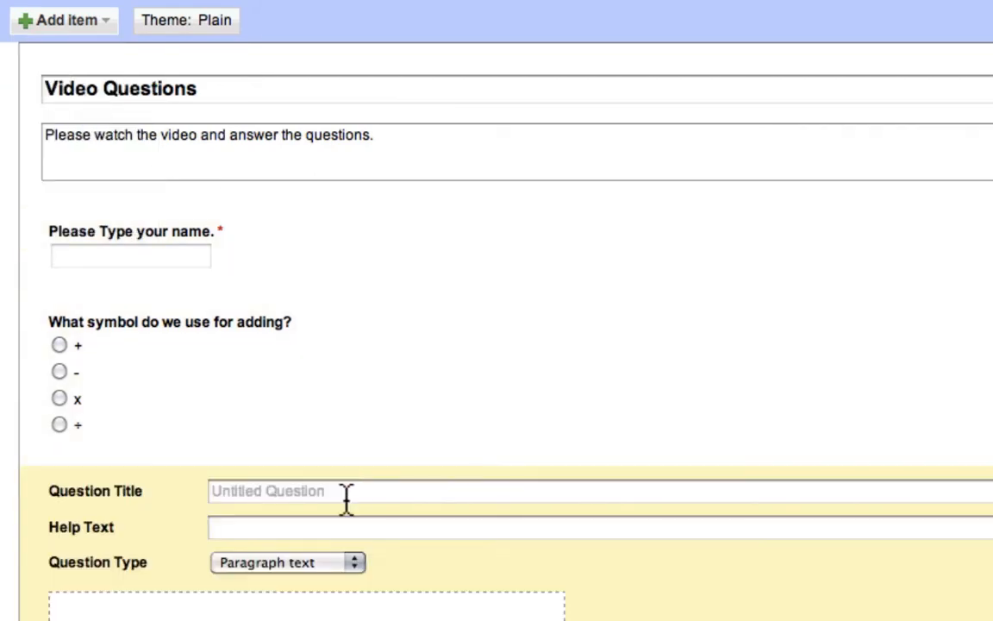
pyautogui.write('E')
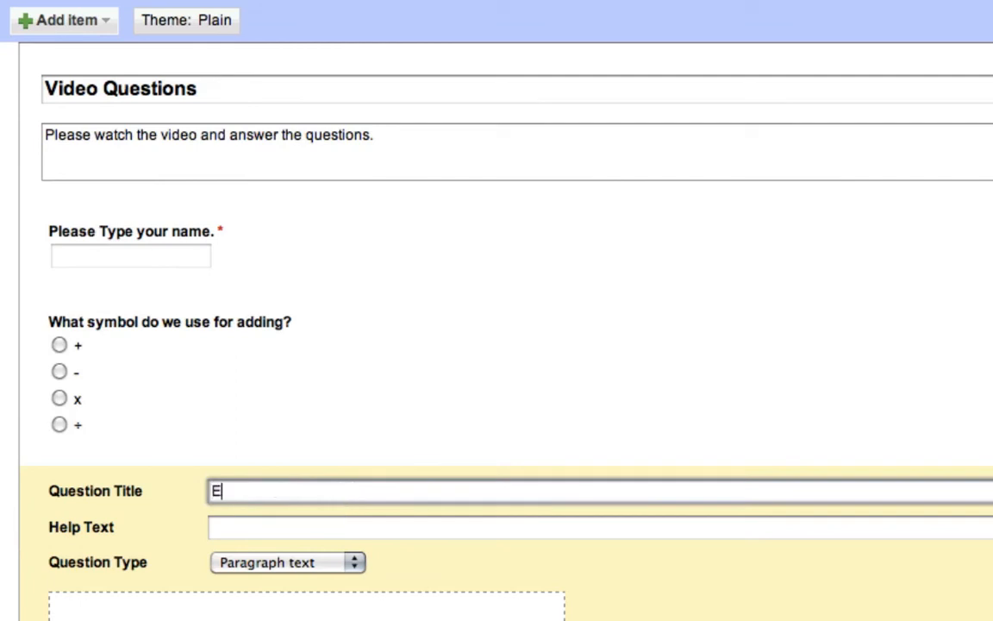
pyautogui.write('xplain the')
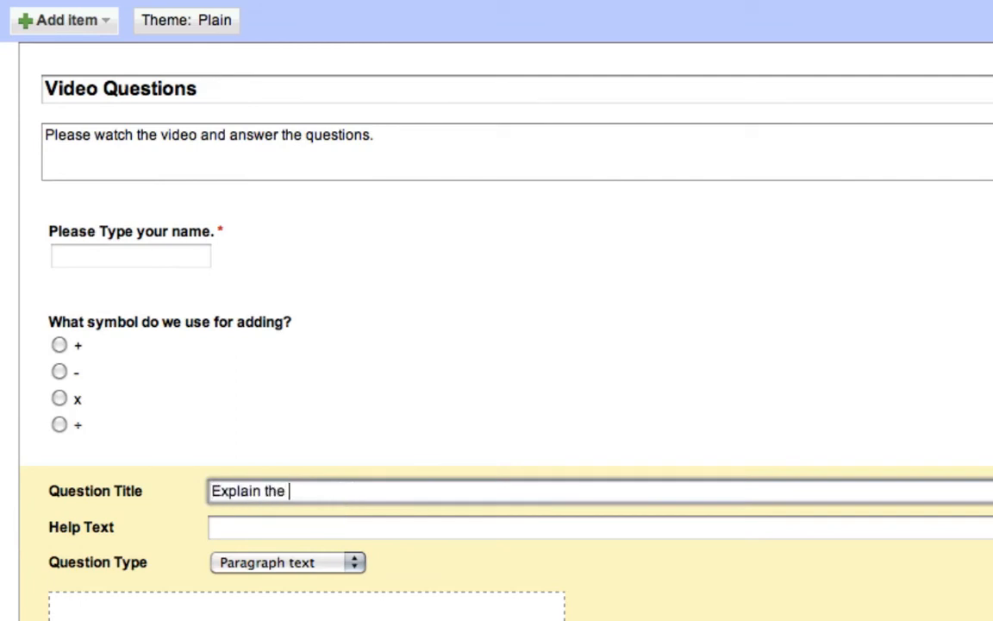
pyautogui.write('process')
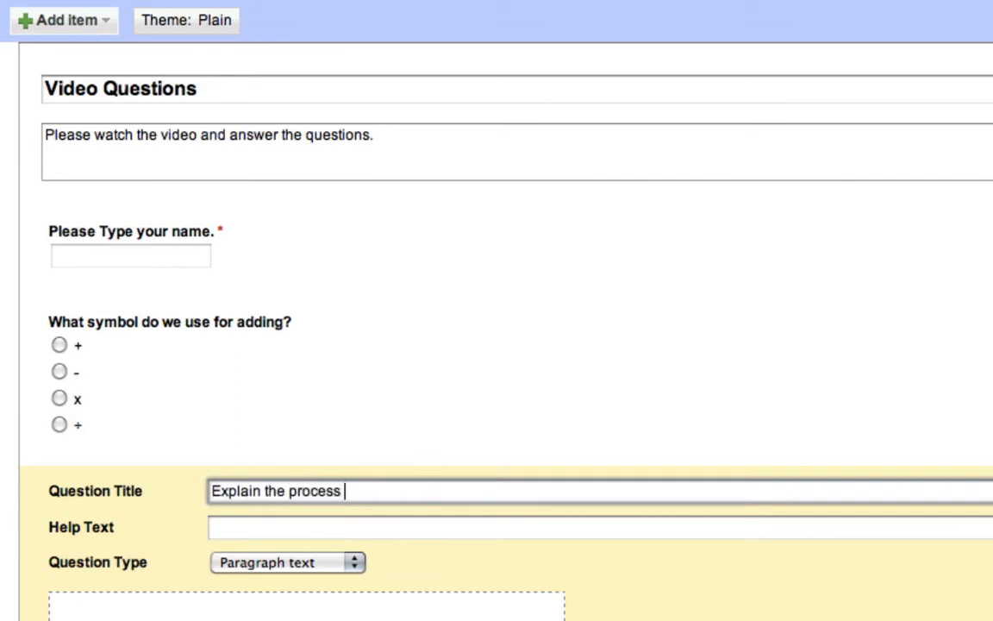
pyautogui.write('for adding lar')
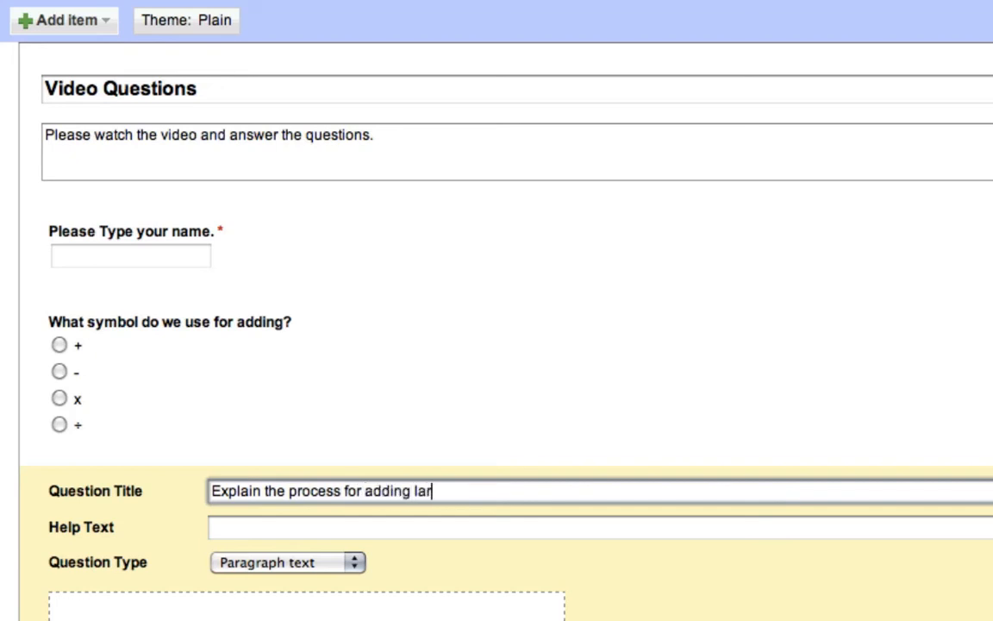
pyautogui.write('ge numbers')
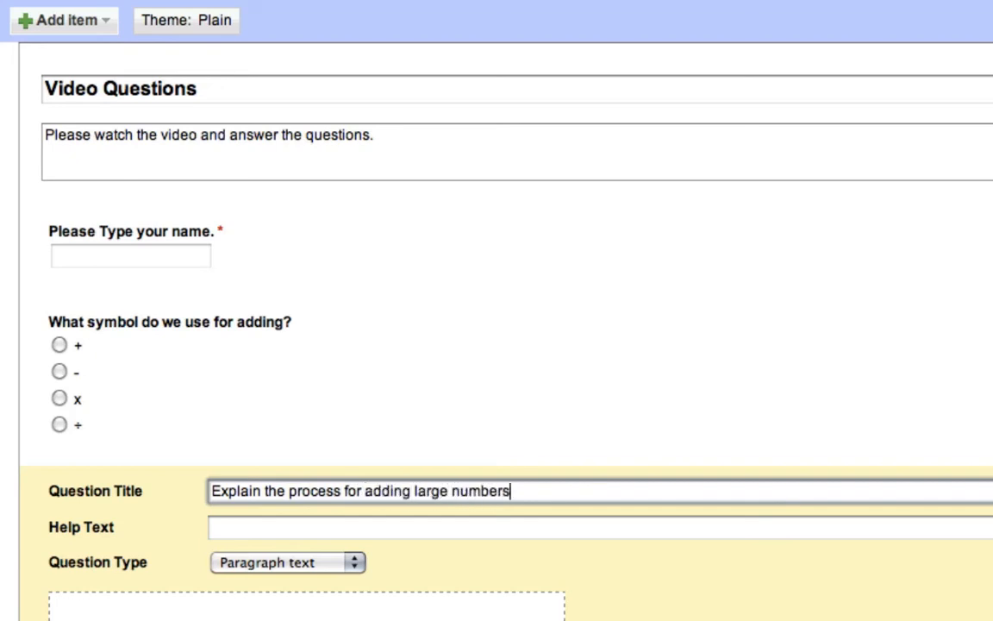
pyautogui.write('.')
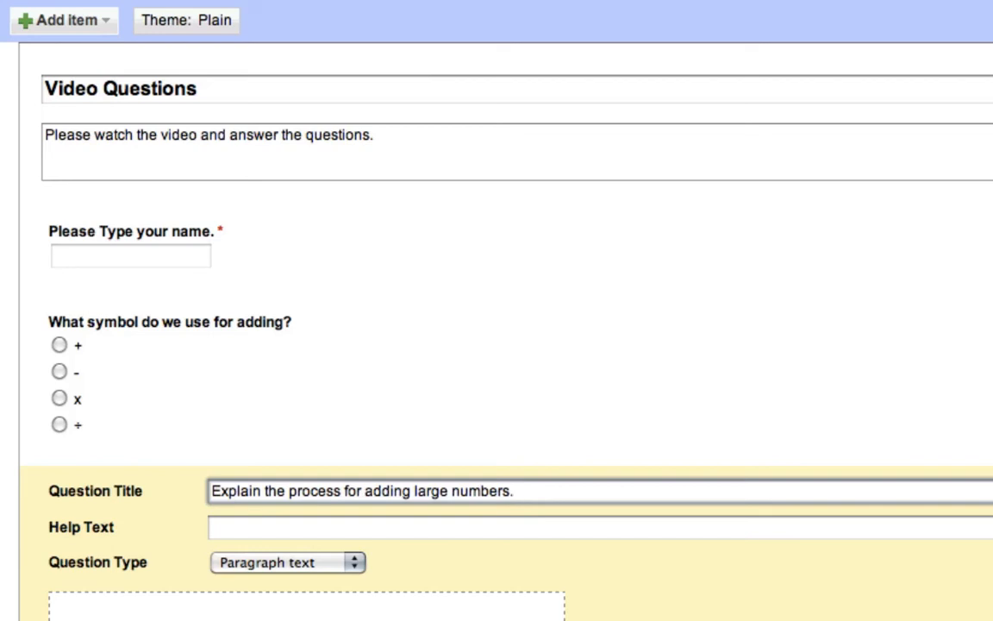
pyautogui.scroll(-3)
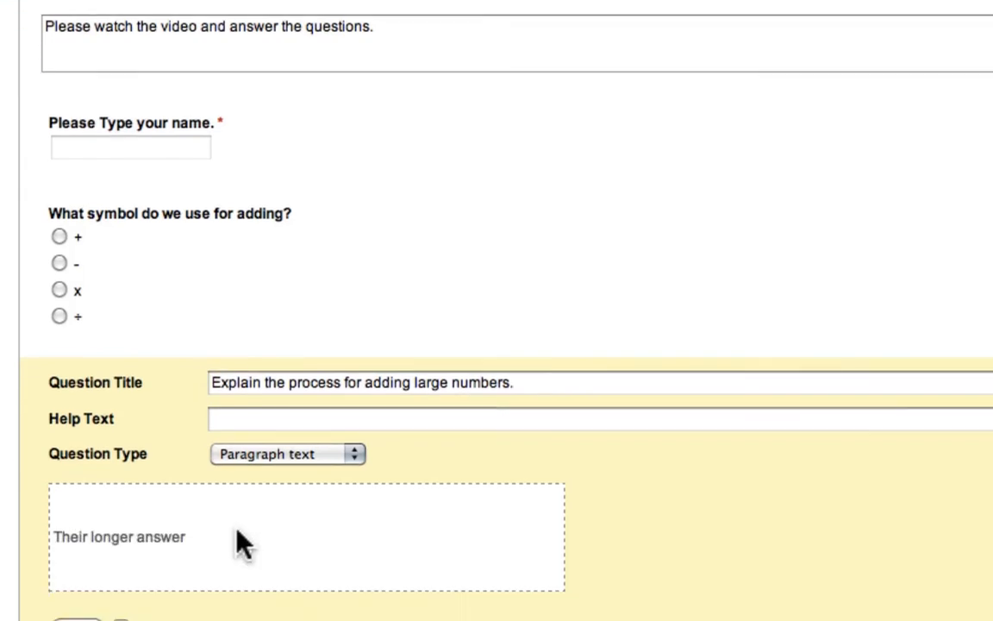
pyautogui.scroll(-3)
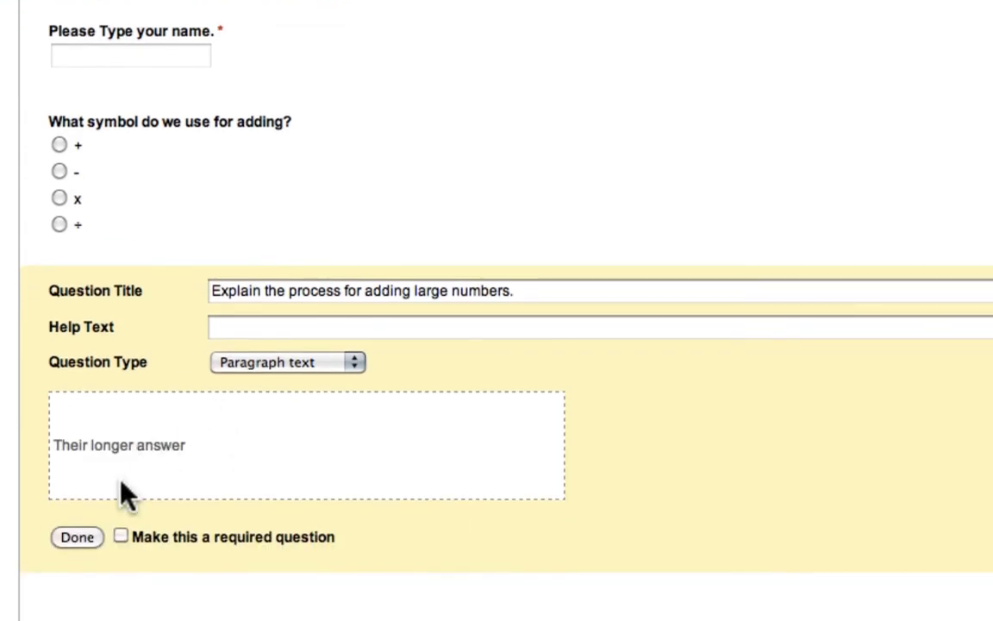
pyautogui.click(73, 536)
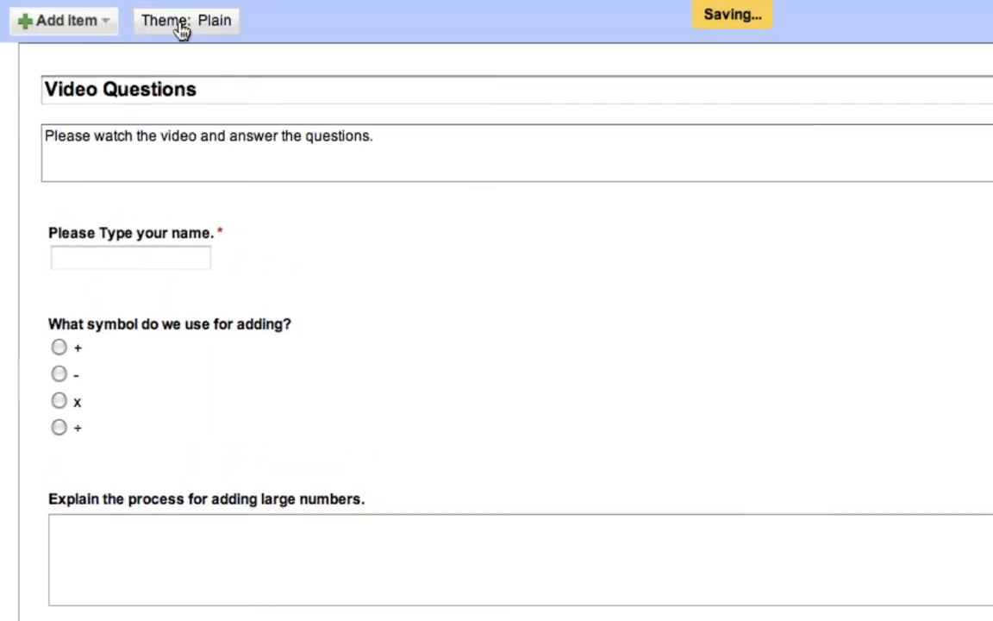
# - Apply the orange-and-green theme from the theme gallery
pyautogui.click(185, 20)
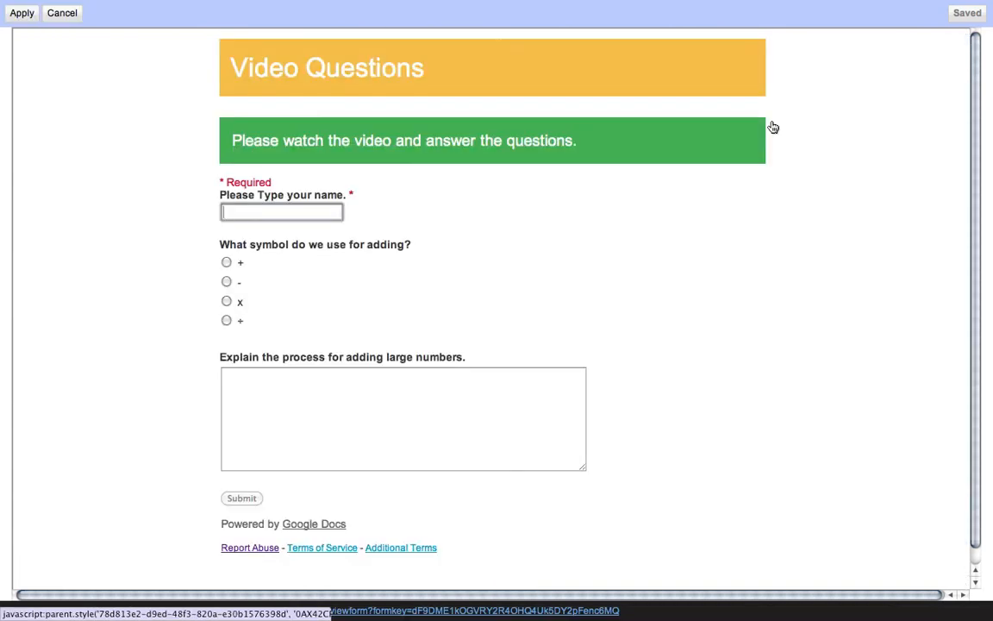
pyautogui.moveTo(282, 143)
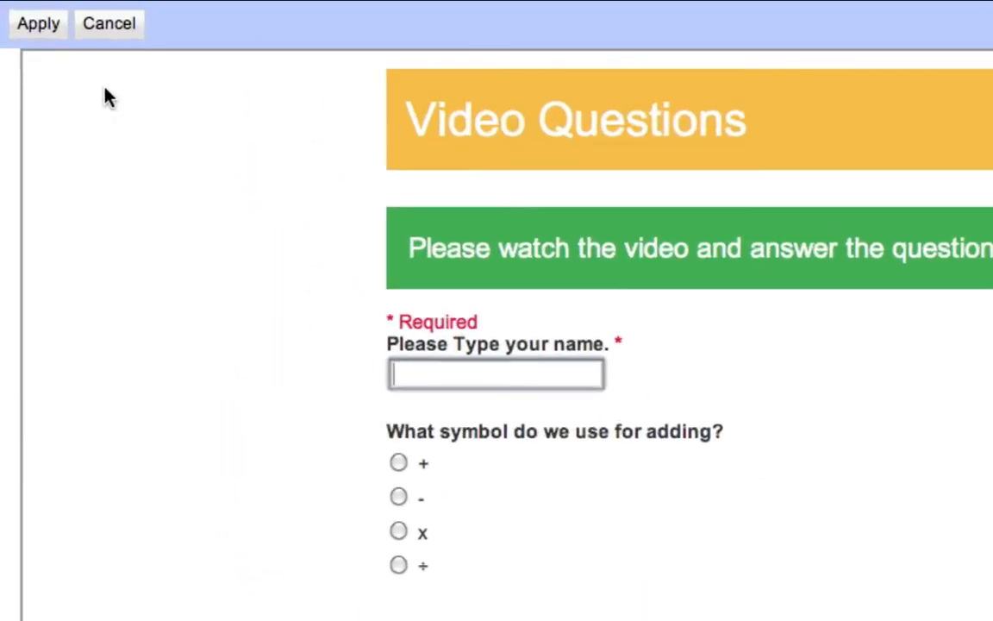
pyautogui.click(38, 23)
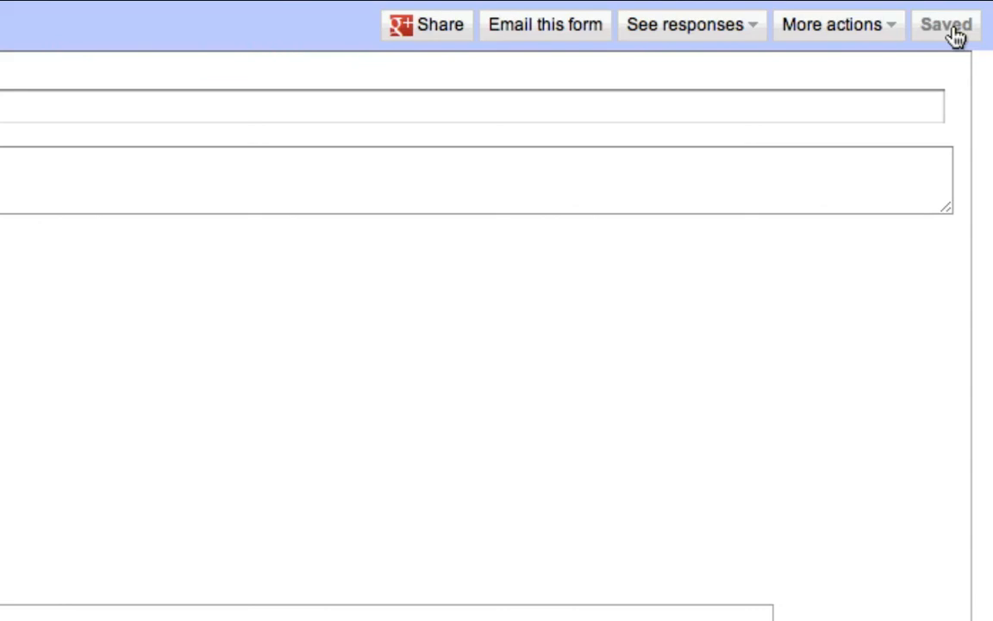
pyautogui.moveTo(50, 69)
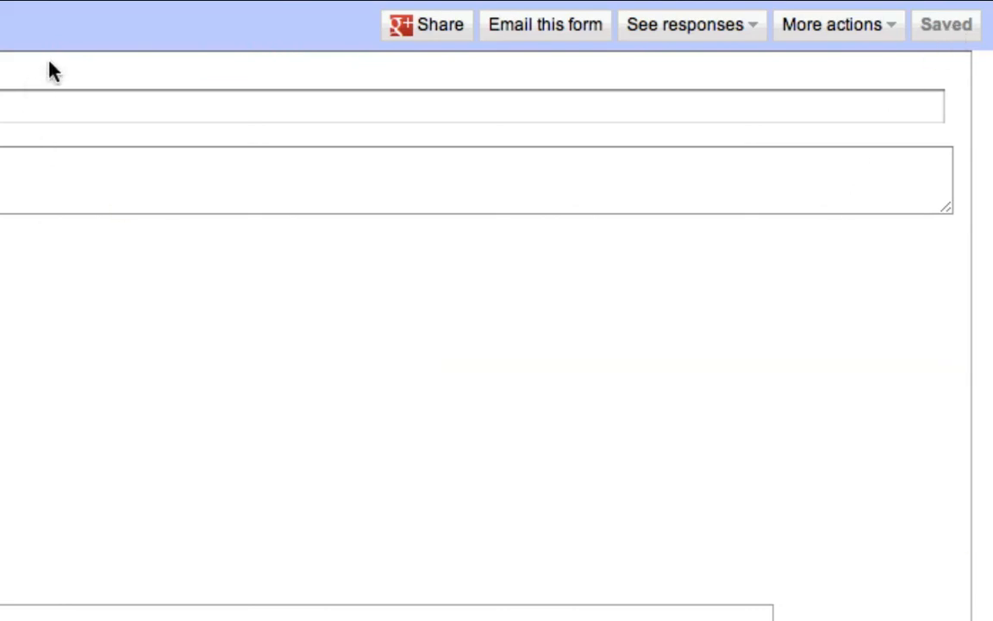
pyautogui.moveTo(66, 58)
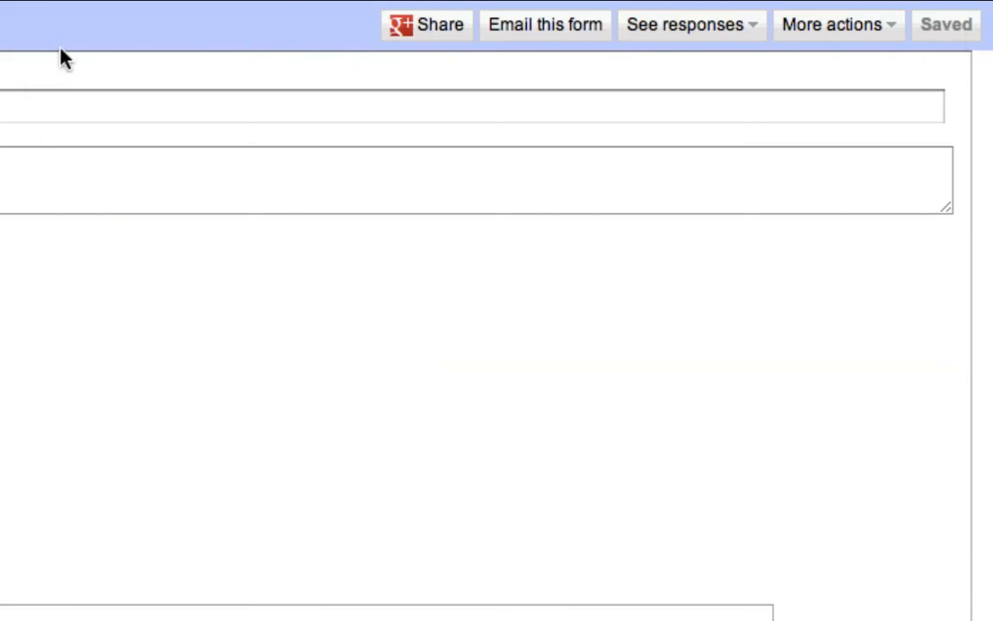